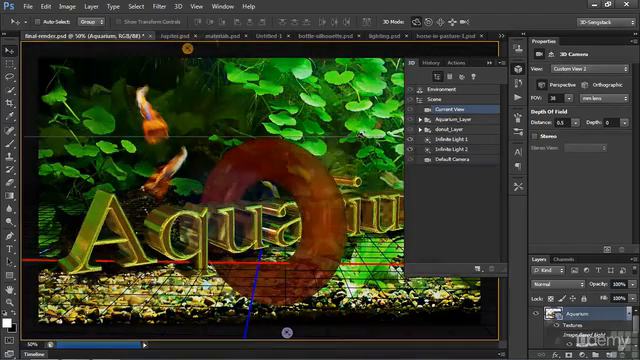
Switch from the Aquarium scene to the new transparent document tab.
click(170, 40)
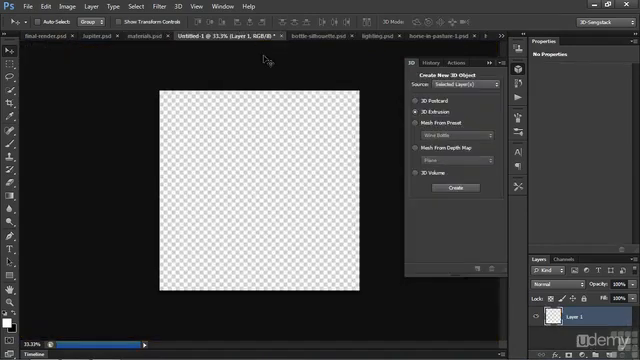
click(412, 124)
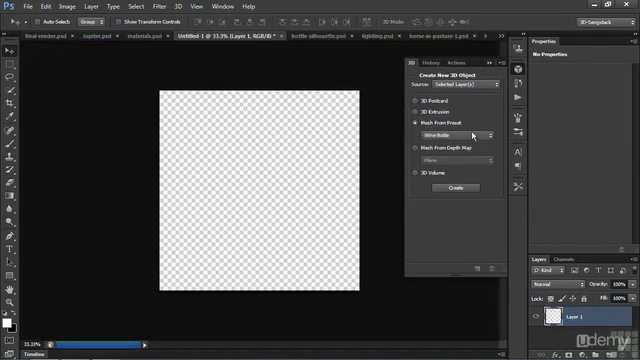
click(452, 188)
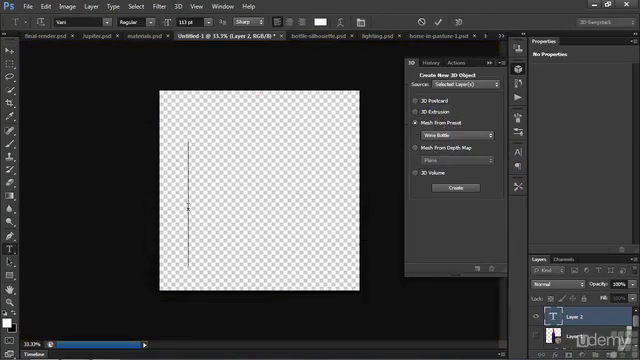
Extrude the typed word 'Text' into 3D and give it a gold material.
text(Text)
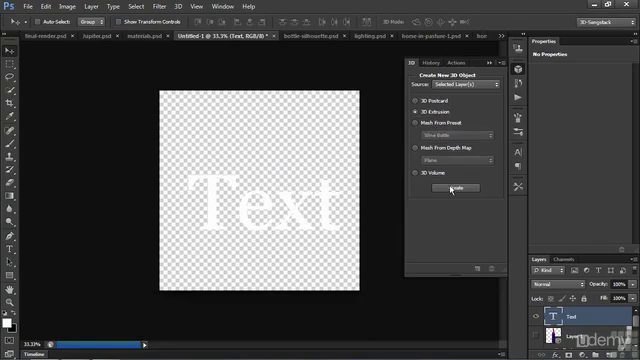
click(456, 186)
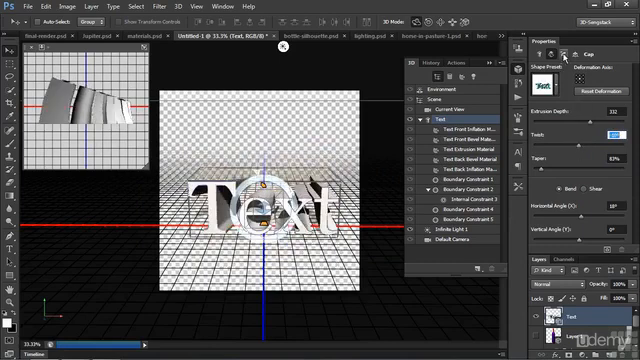
click(570, 52)
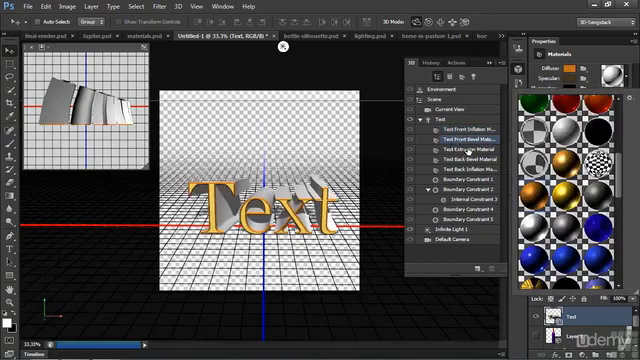
click(454, 148)
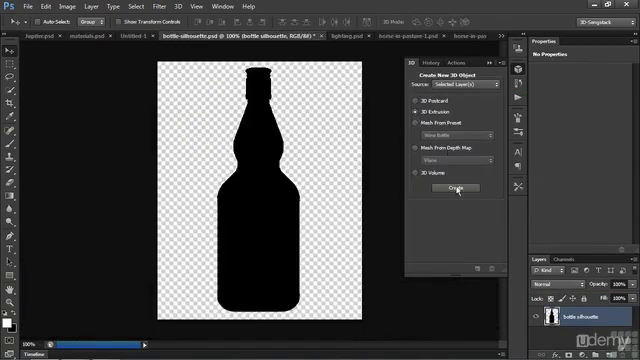
Extrude the black bottle silhouette into a 3D object.
click(452, 188)
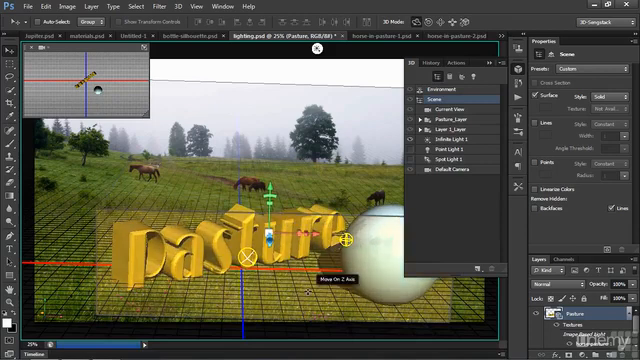
Select Infinite Light 1 in the pasture scene to reposition it.
click(444, 146)
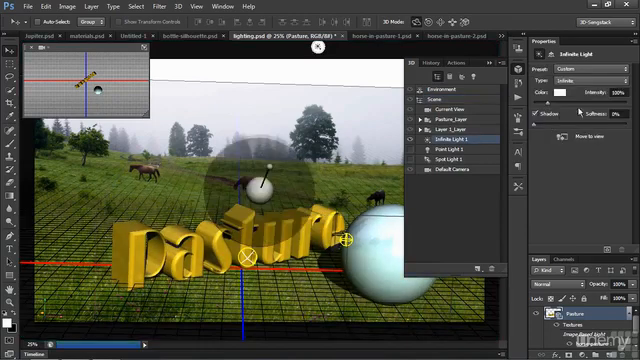
click(628, 72)
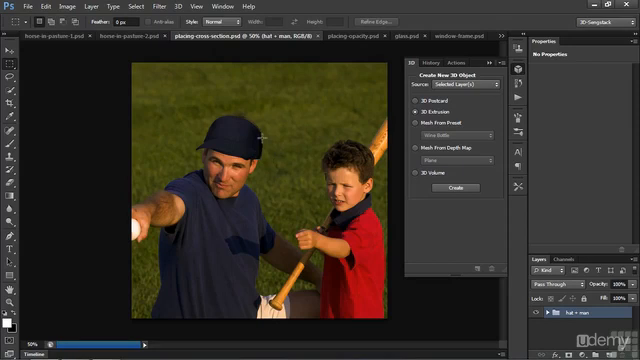
Switch to the man-and-boy photo document with 3D creation options.
click(300, 28)
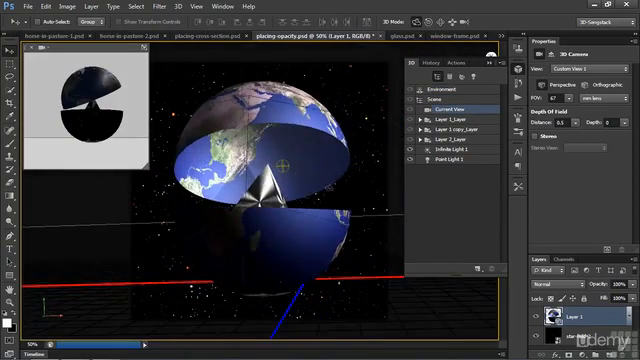
Switch to the starry-space document with the cut-open globe sphere.
click(372, 30)
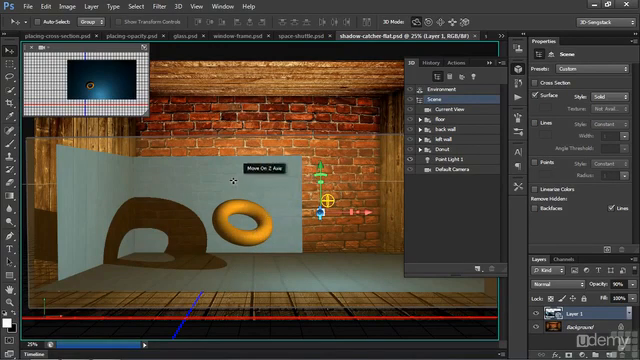
mouse_move(48, 236)
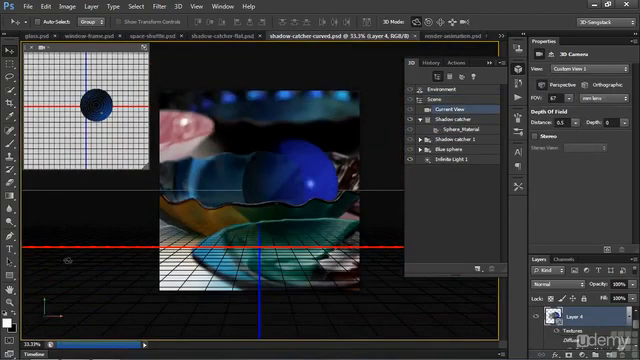
Add a shadow catcher plane beneath the sphere for shadows and reflections.
click(440, 148)
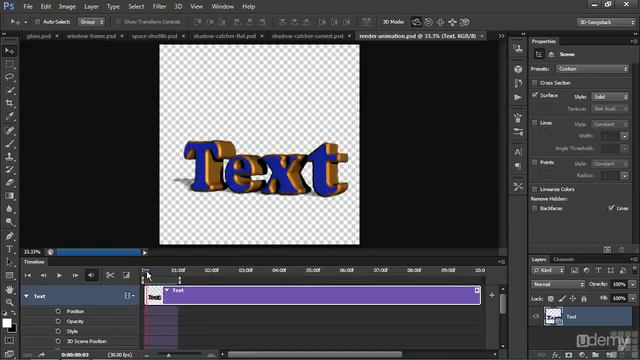
Switch to the globe-in-wooden-room document with its timeline.
click(456, 40)
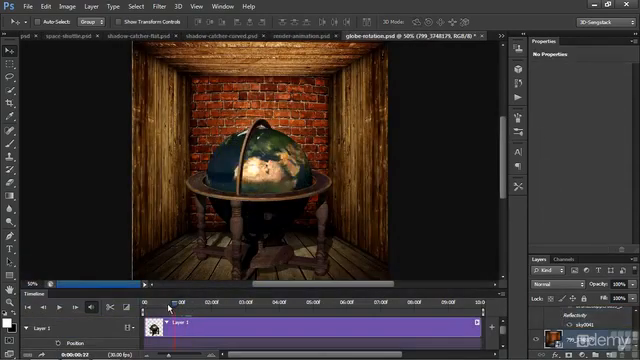